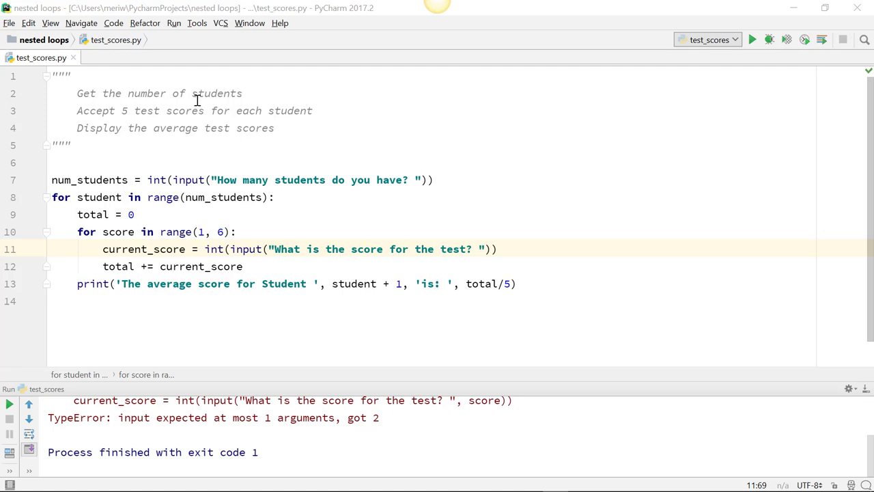
{"action": "mouse_move", "coordinate": [195, 106]}
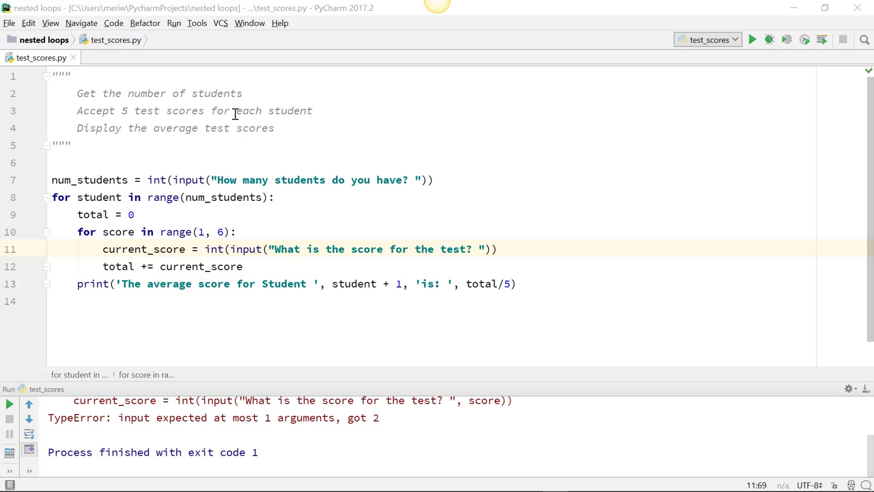
{"action": "mouse_move", "coordinate": [258, 143]}
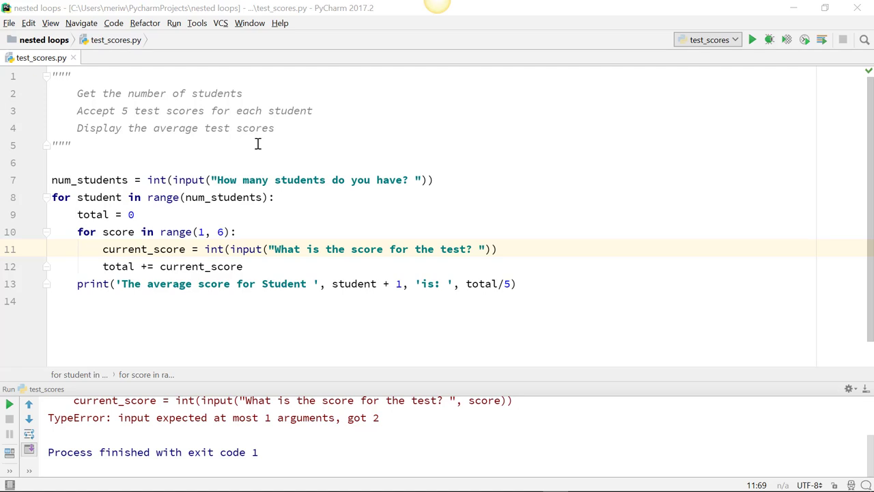
{"action": "mouse_move", "coordinate": [252, 251]}
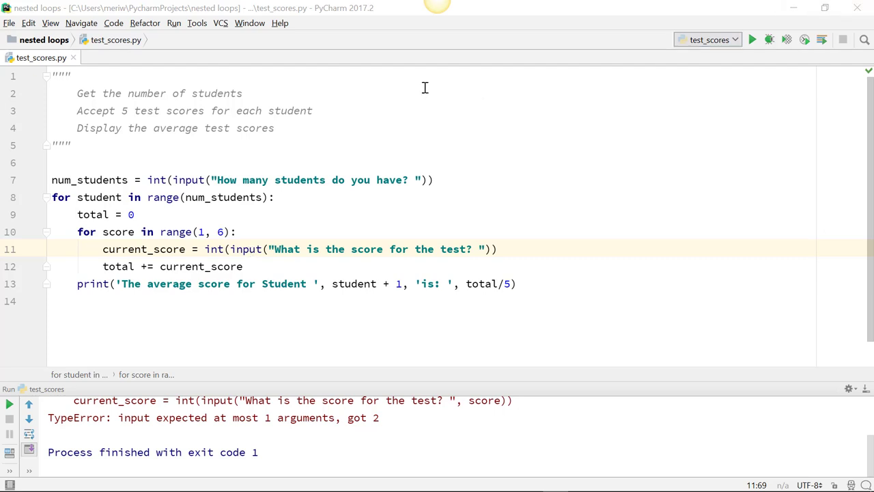
{"action": "mouse_move", "coordinate": [123, 180]}
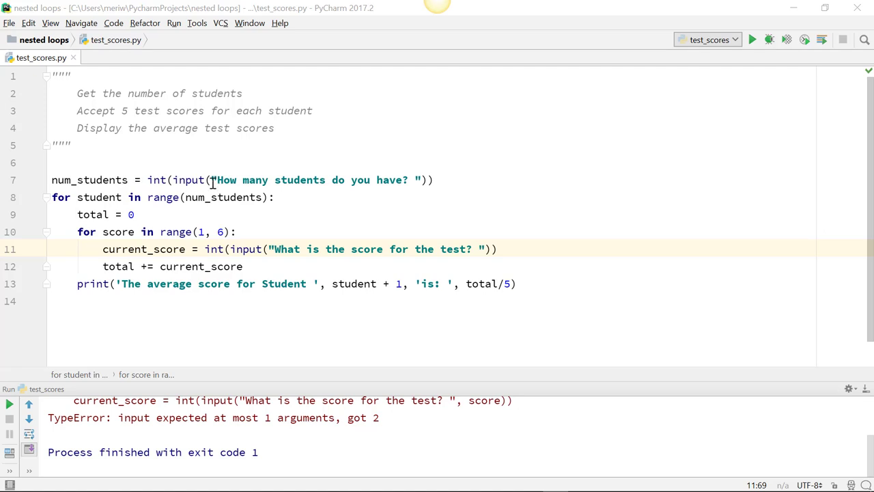
{"action": "mouse_move", "coordinate": [254, 185]}
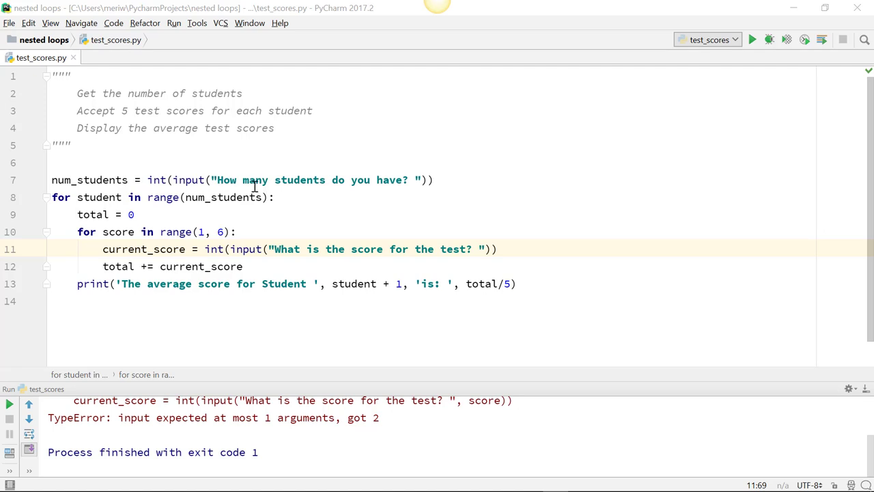
{"action": "mouse_move", "coordinate": [162, 198]}
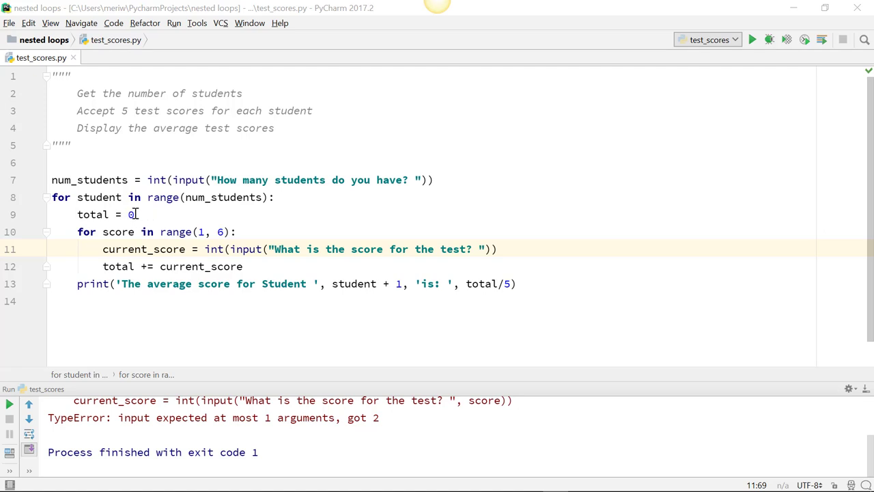
{"action": "mouse_move", "coordinate": [108, 235]}
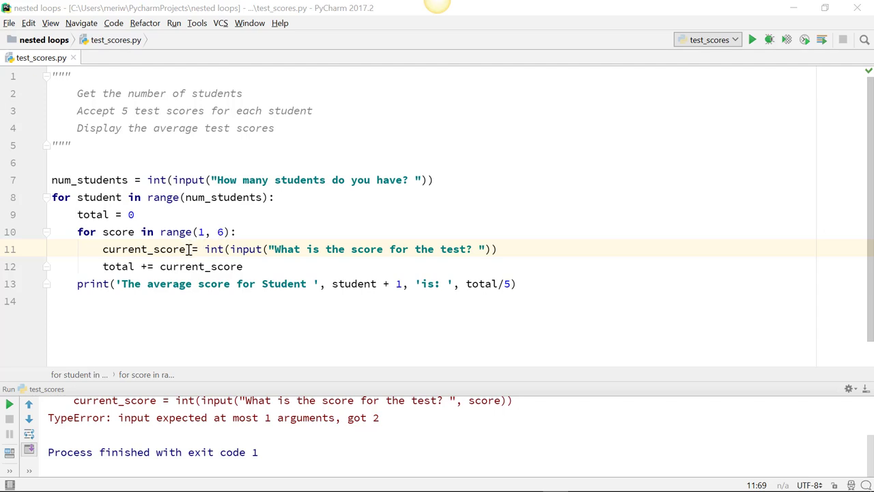
{"action": "mouse_move", "coordinate": [292, 249]}
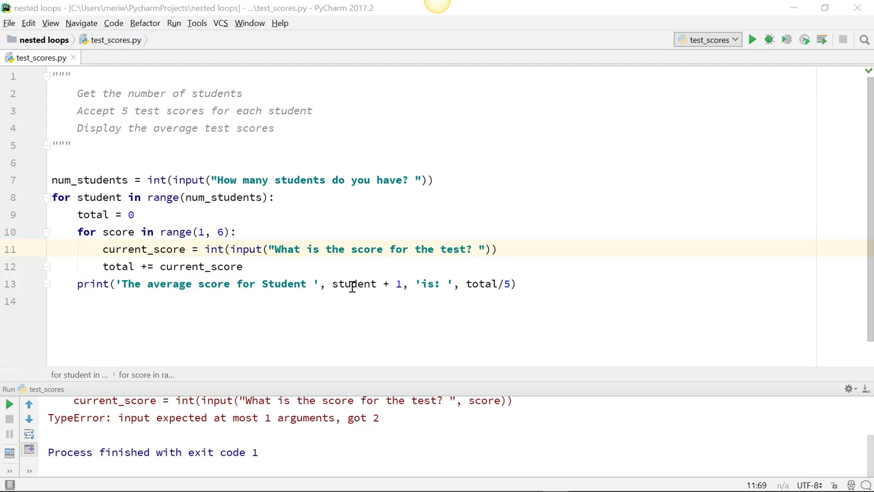
{"action": "mouse_move", "coordinate": [492, 289]}
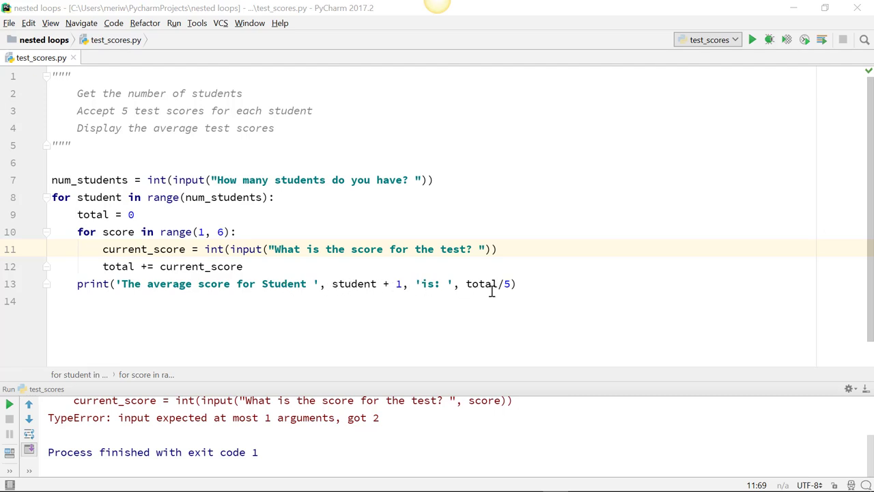
{"action": "mouse_move", "coordinate": [635, 48]}
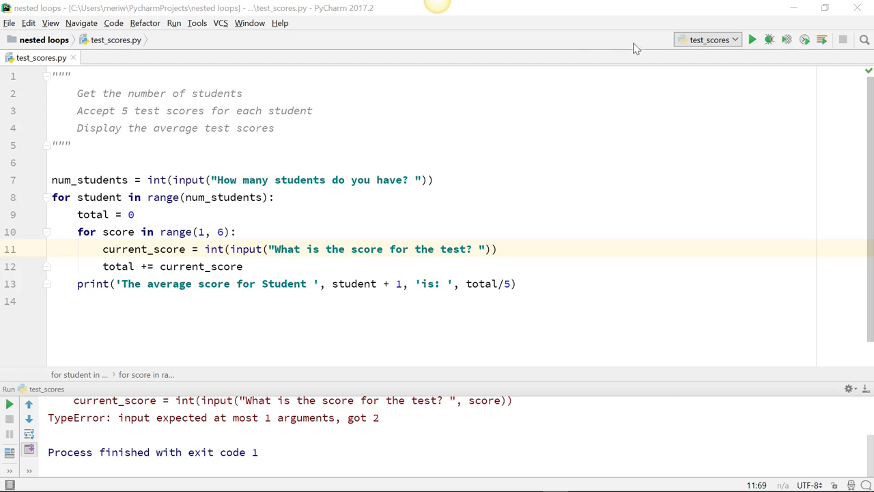
- Run test_scores.py for 2 students, entering five scores each; the averages are 81.6 and 89.2
{"action": "left_click", "coordinate": [752, 39]}
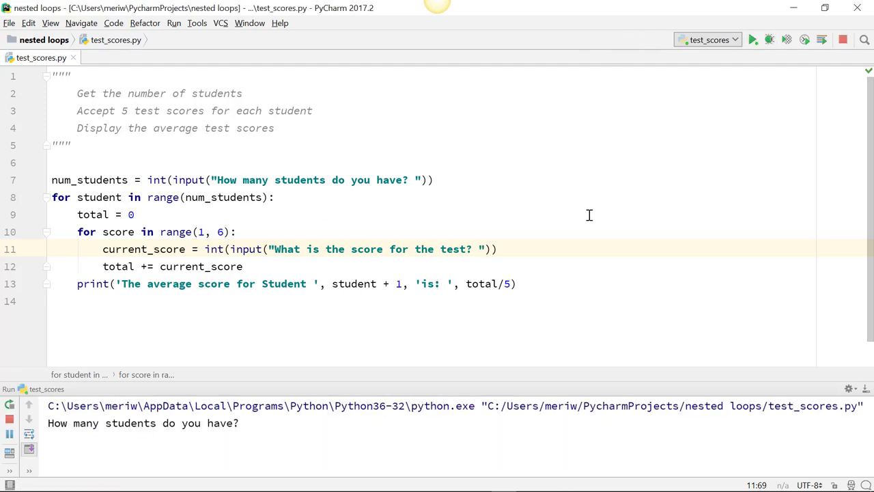
{"action": "type", "text": "2"}
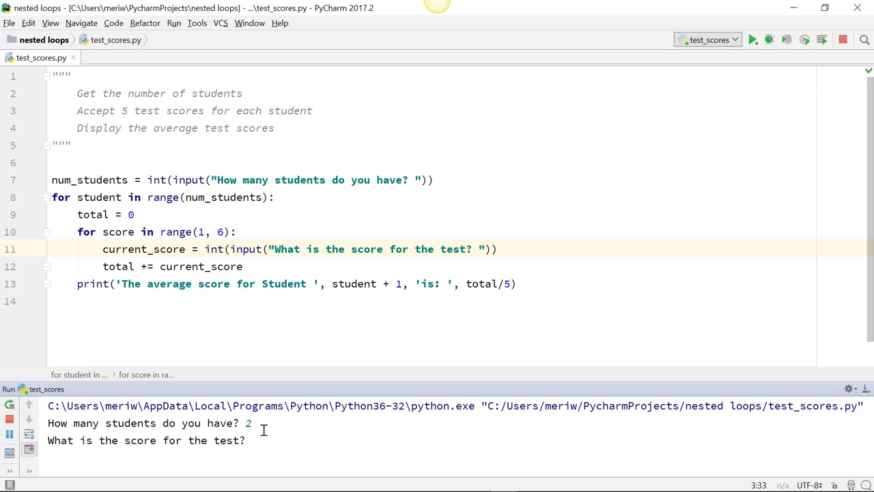
{"action": "type", "text": "85"}
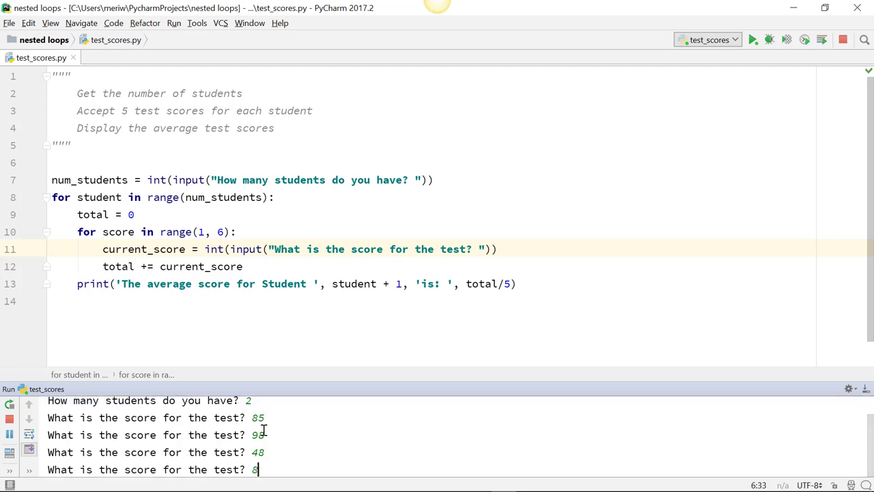
{"action": "type", "text": "88"}
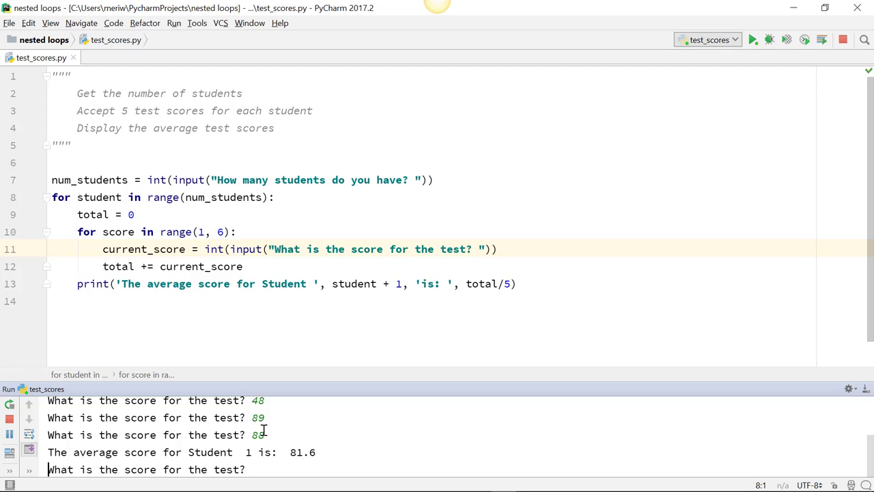
{"action": "type", "text": "79"}
{"action": "type", "text": "84"}
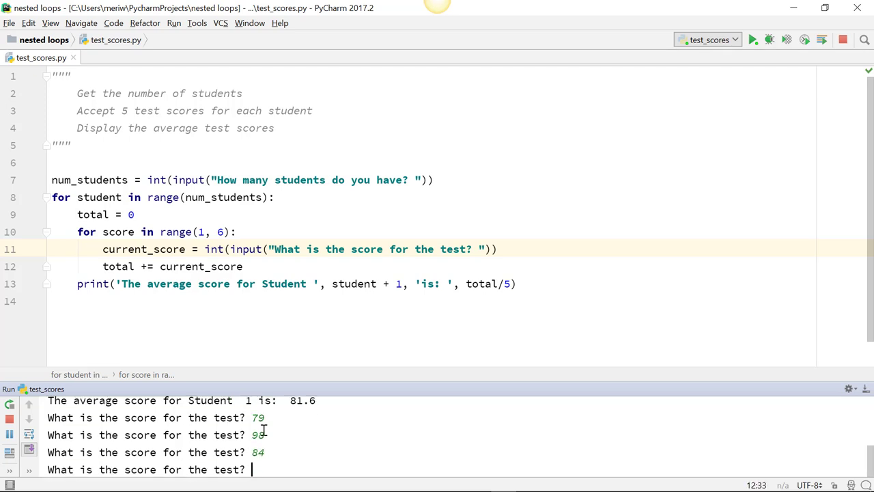
{"action": "type", "text": "99"}
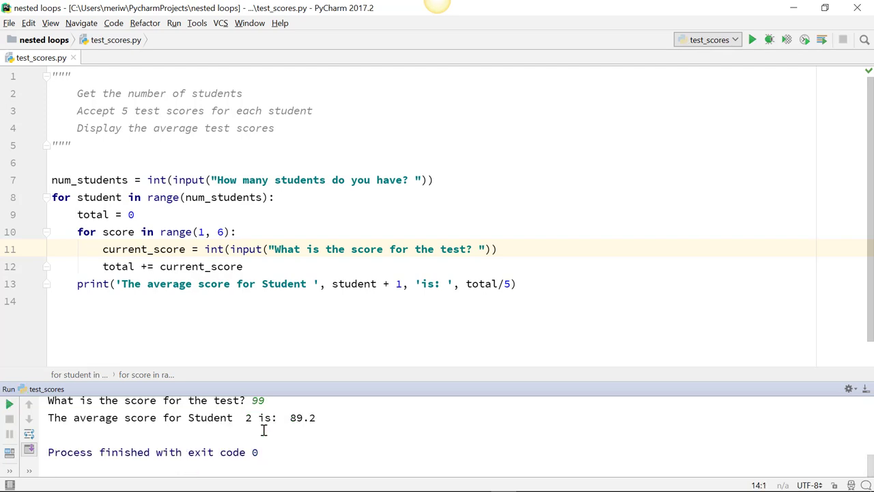
{"action": "left_click", "coordinate": [752, 38]}
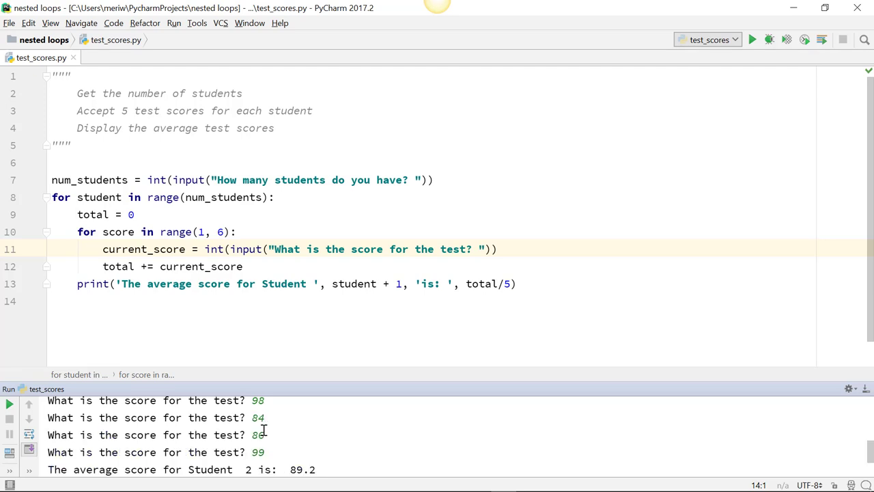
{"action": "mouse_move", "coordinate": [382, 342]}
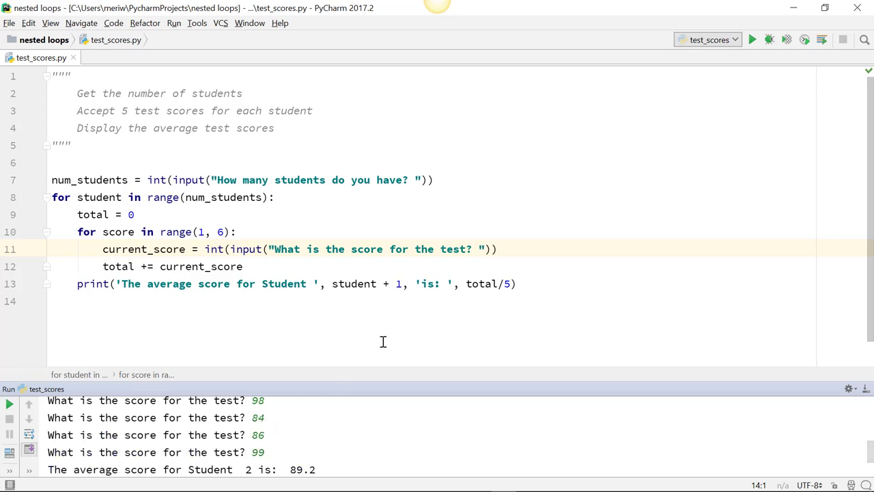
{"action": "mouse_move", "coordinate": [470, 255]}
{"action": "type", "text": ", "}
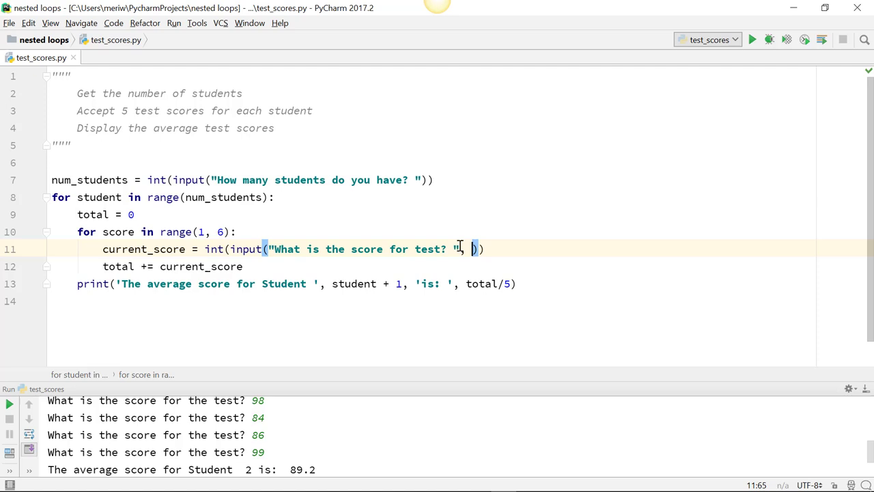
- Add score as a second argument to the score input() prompt and rerun the script
{"action": "type", "text": "score"}
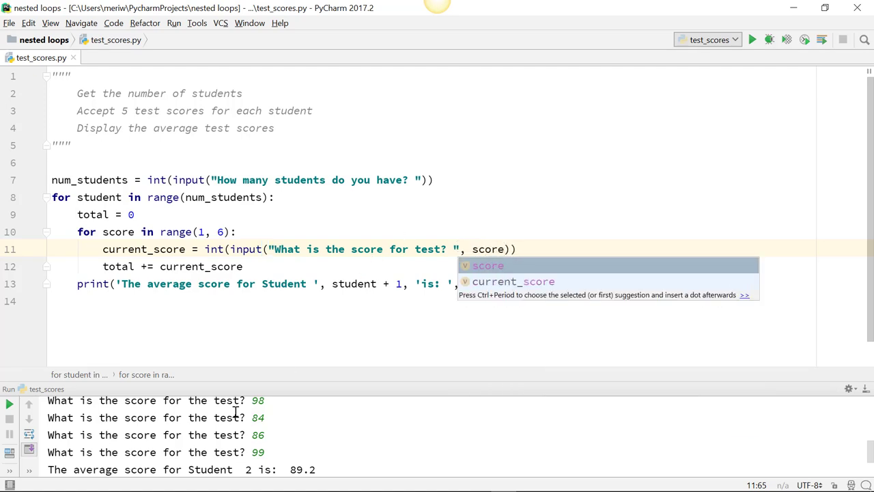
{"action": "mouse_move", "coordinate": [752, 40]}
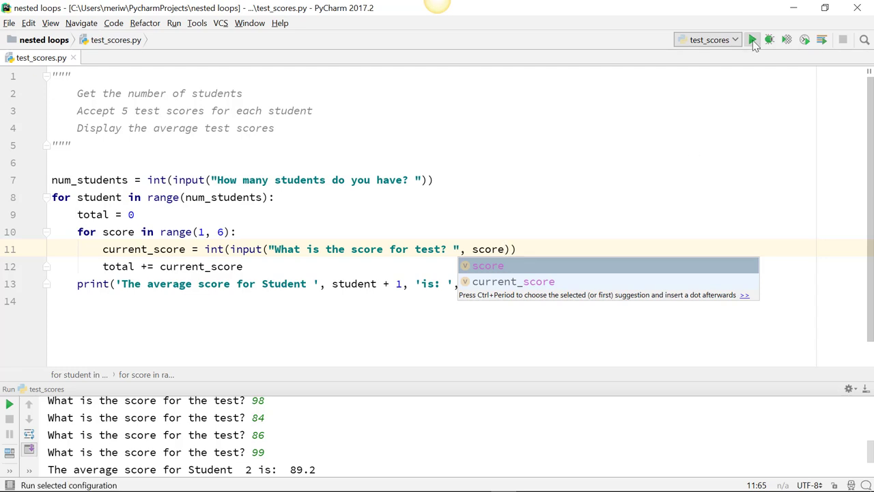
{"action": "left_click", "coordinate": [752, 39]}
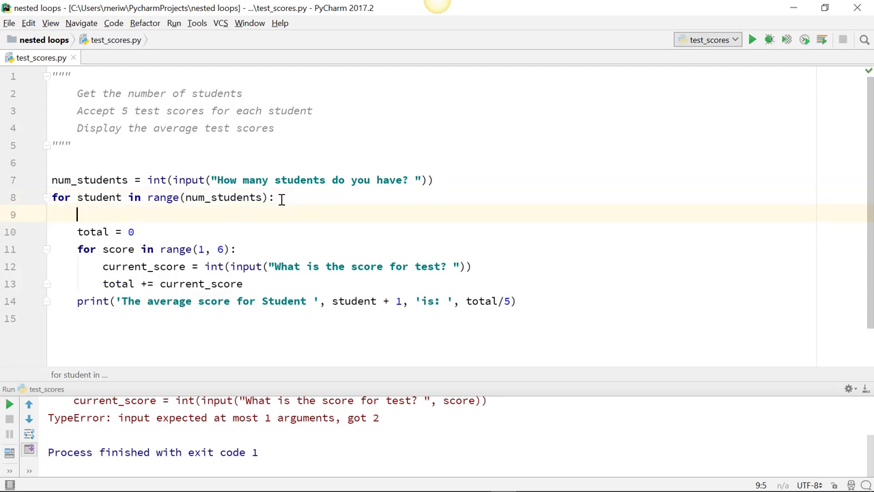
- Type print('Student number ', student + 1) at the top of the student loop
{"action": "type", "text": "print"}
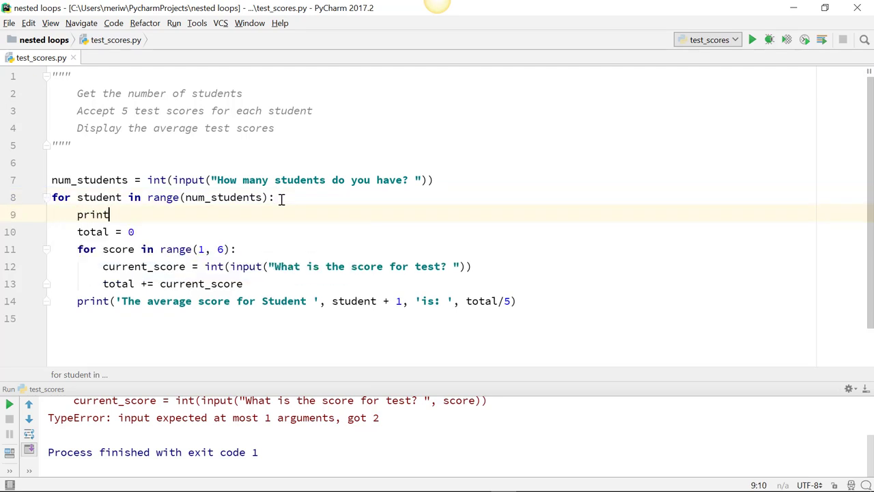
{"action": "type", "text": "()"}
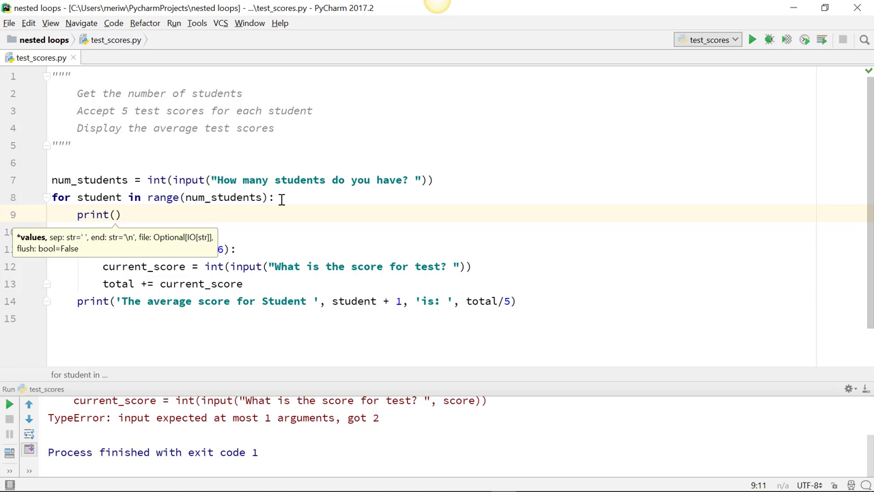
{"action": "type", "text": "'"}
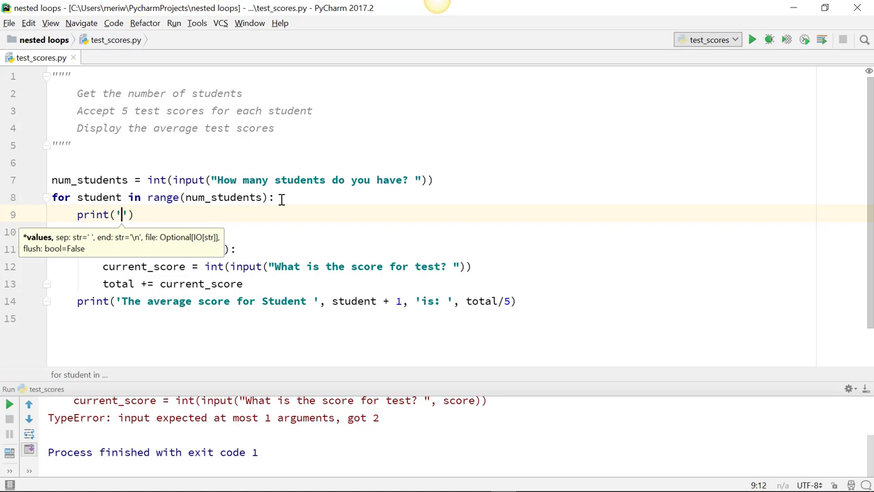
{"action": "type", "text": "Student number"}
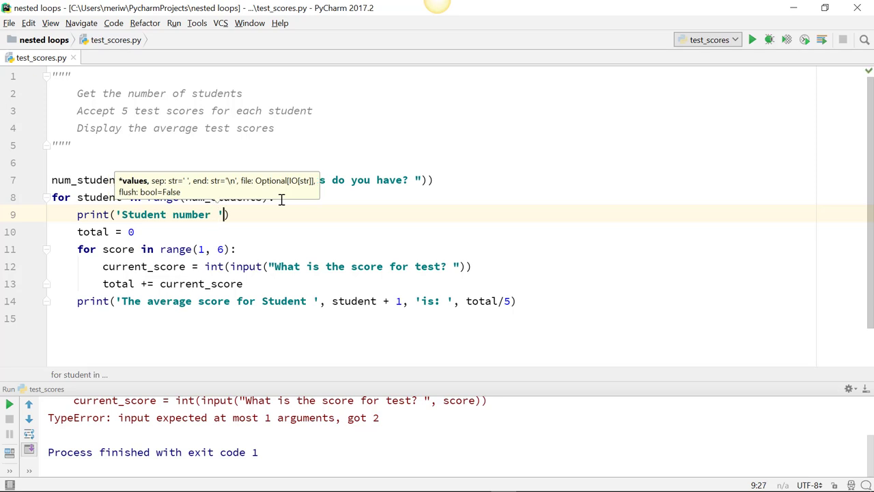
{"action": "type", "text": ", student"}
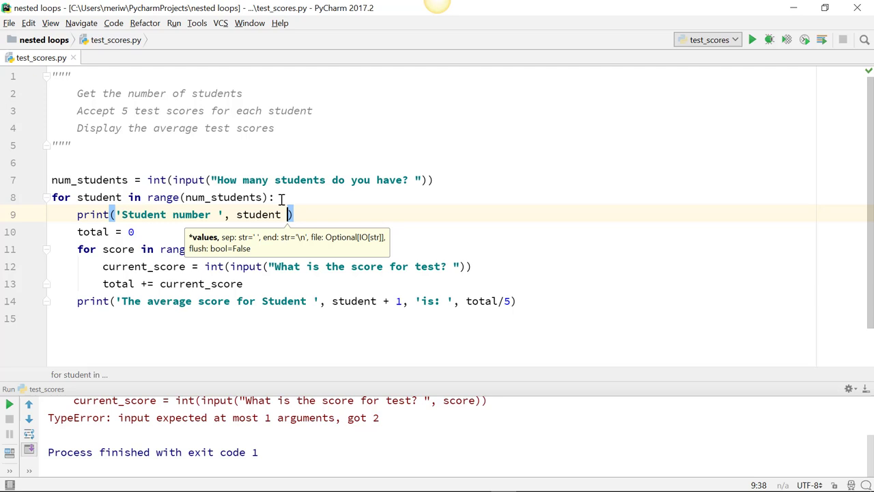
{"action": "type", "text": "+ 1"}
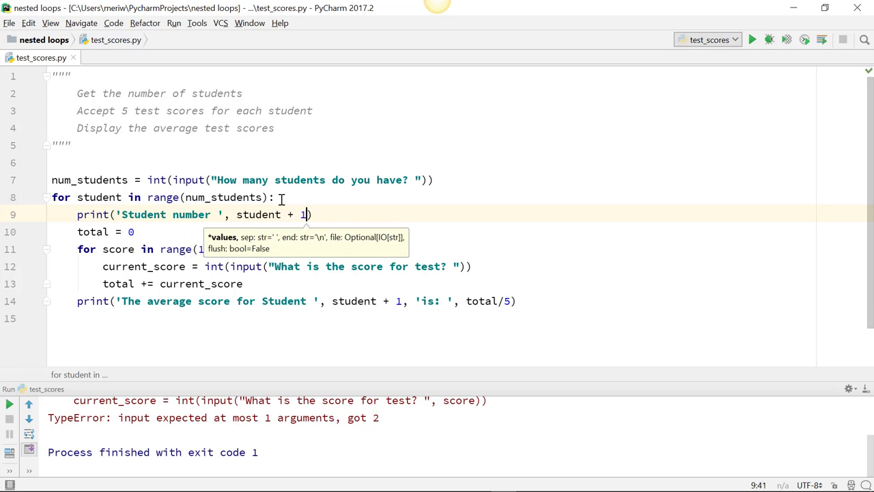
{"action": "mouse_move", "coordinate": [693, 101]}
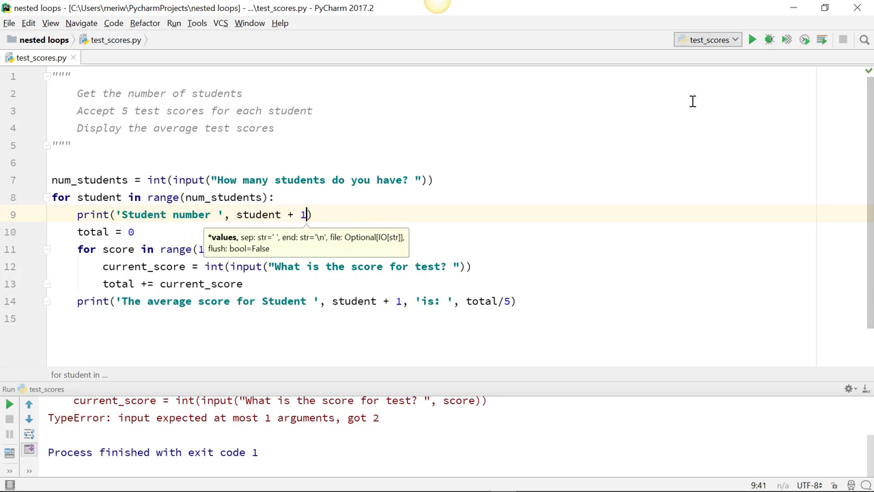
- Run the script with 2 students to confirm 'Student number 1' prints first
{"action": "left_click", "coordinate": [752, 39]}
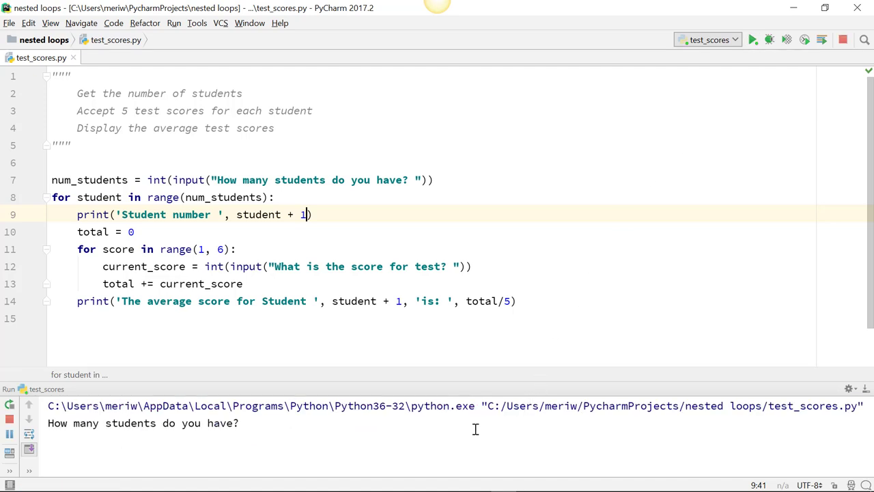
{"action": "type", "text": "2"}
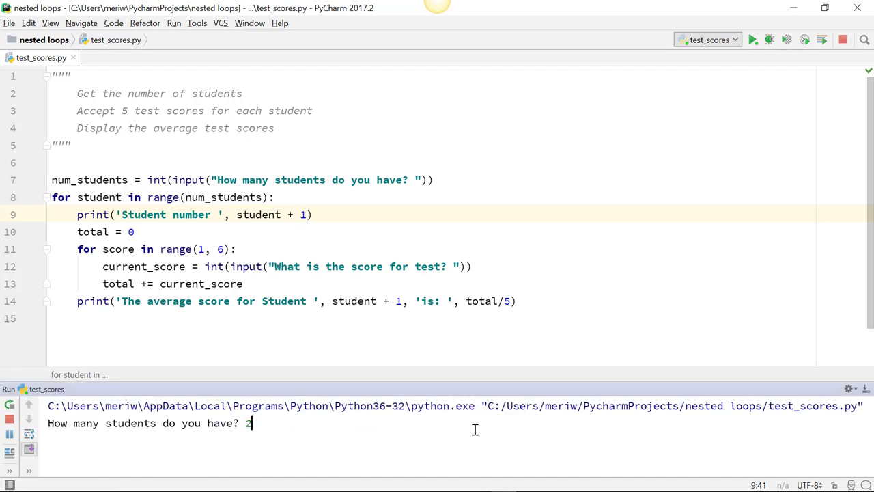
{"action": "key", "text": "Return"}
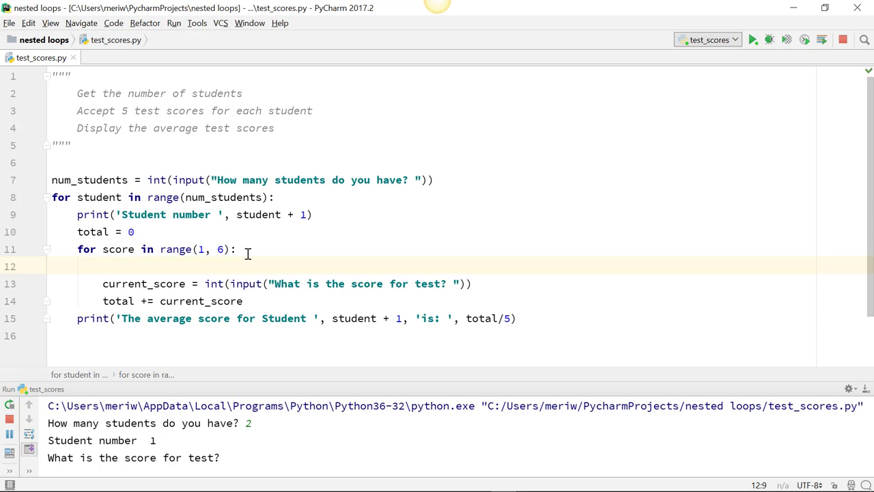
- Type print('Test number ', score) at the start of the inner score loop
{"action": "type", "text": "pri"}
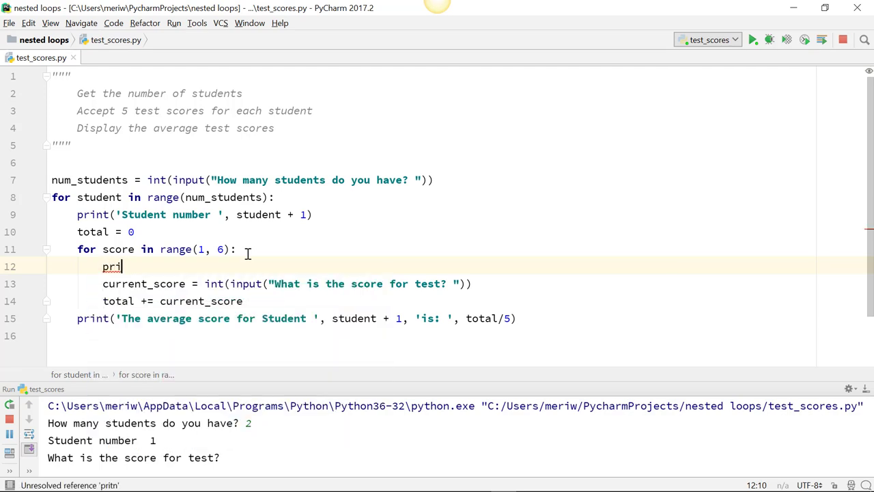
{"action": "type", "text": "nt()"}
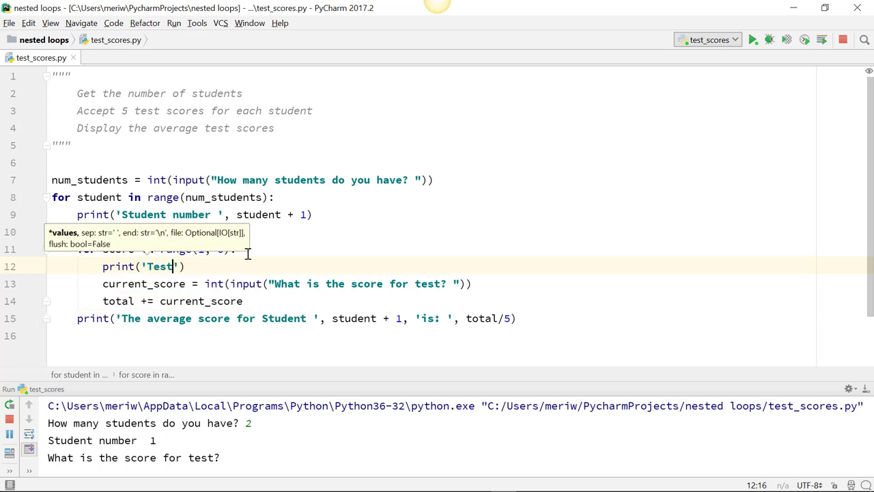
{"action": "type", "text": "number"}
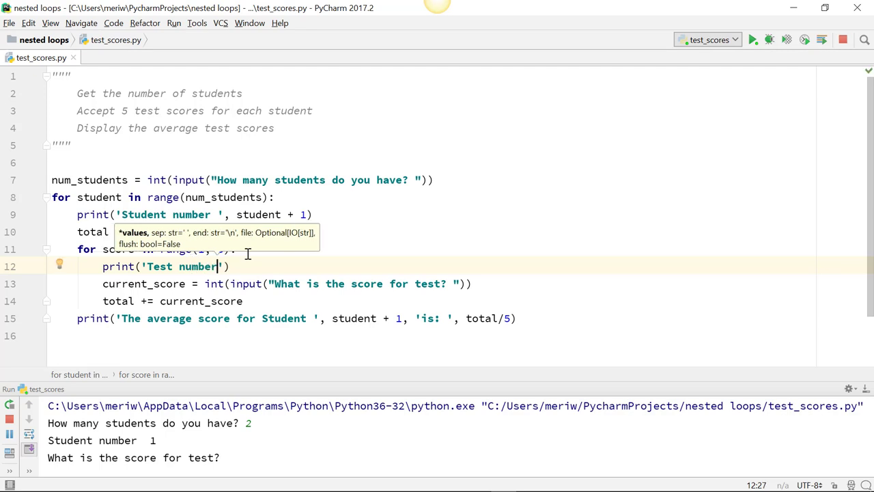
{"action": "type", "text": ","}
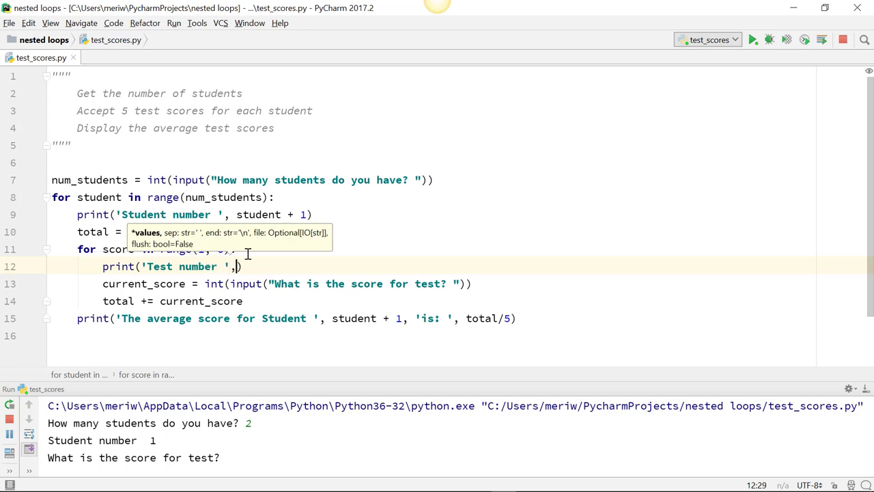
{"action": "type", "text": "score"}
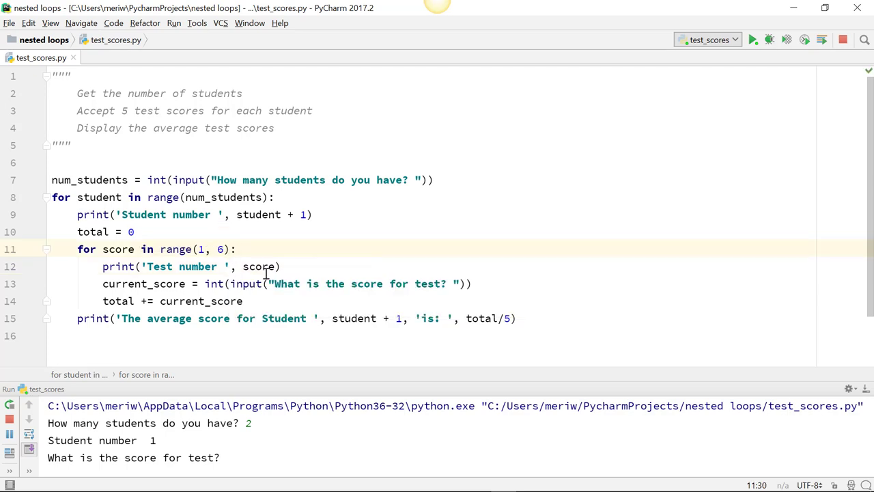
{"action": "mouse_move", "coordinate": [674, 116]}
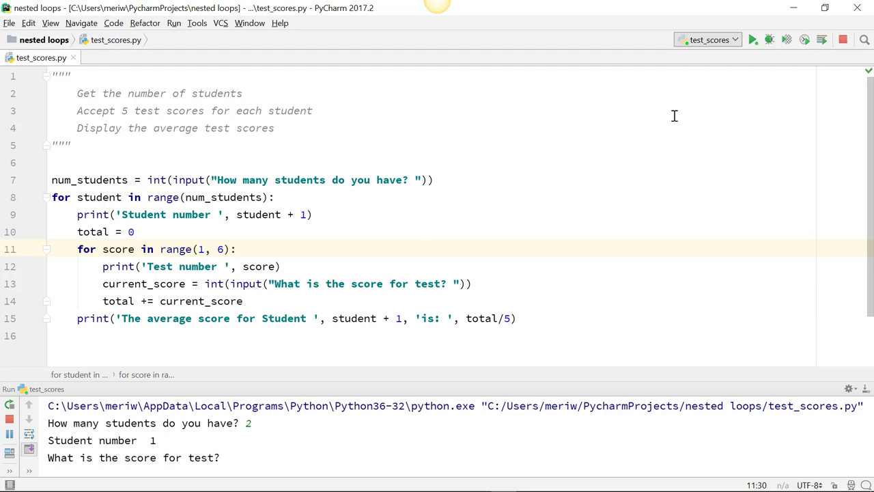
- Rerun the script for 2 students and enter test scores such as 89 and 85
{"action": "left_click", "coordinate": [752, 39]}
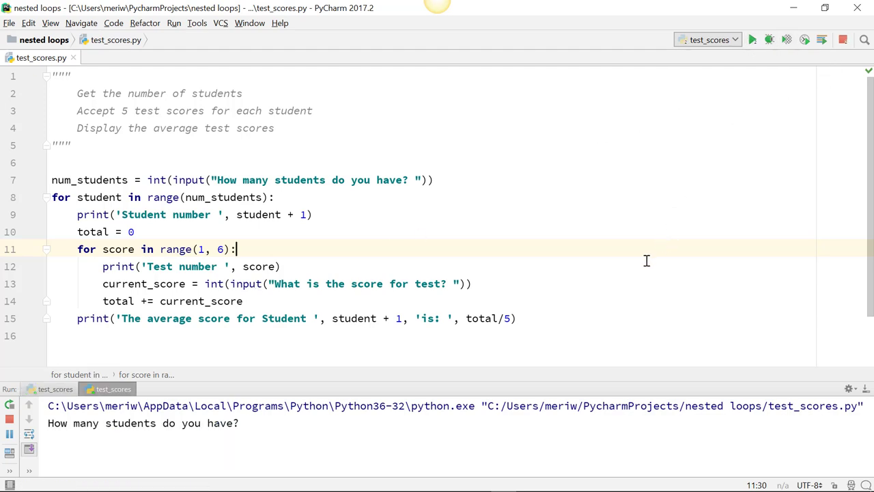
{"action": "type", "text": "2"}
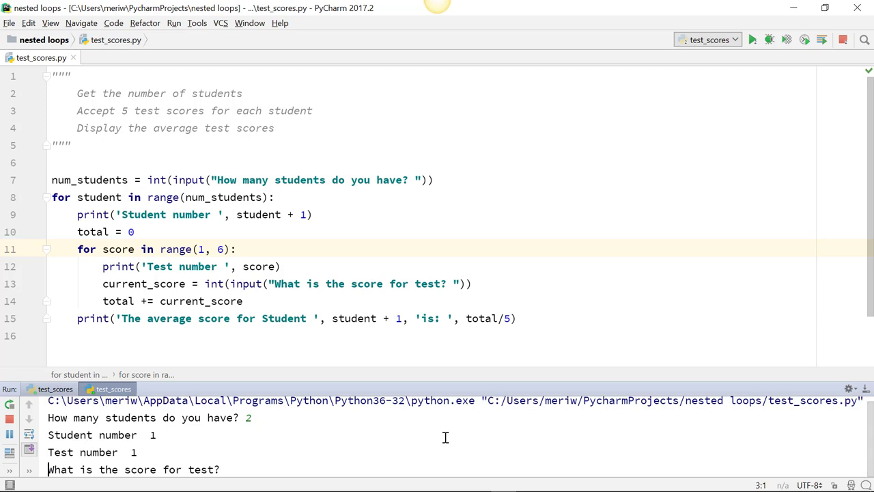
{"action": "type", "text": "89"}
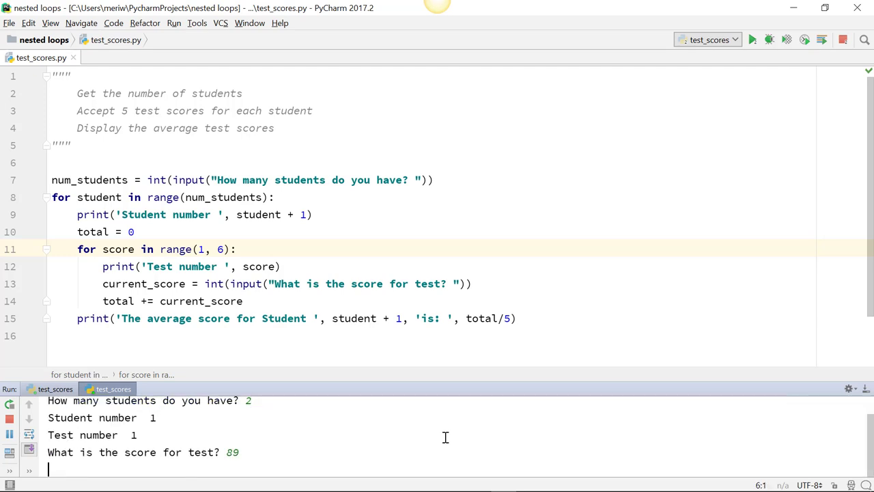
{"action": "type", "text": "85"}
{"action": "type", "text": "96"}
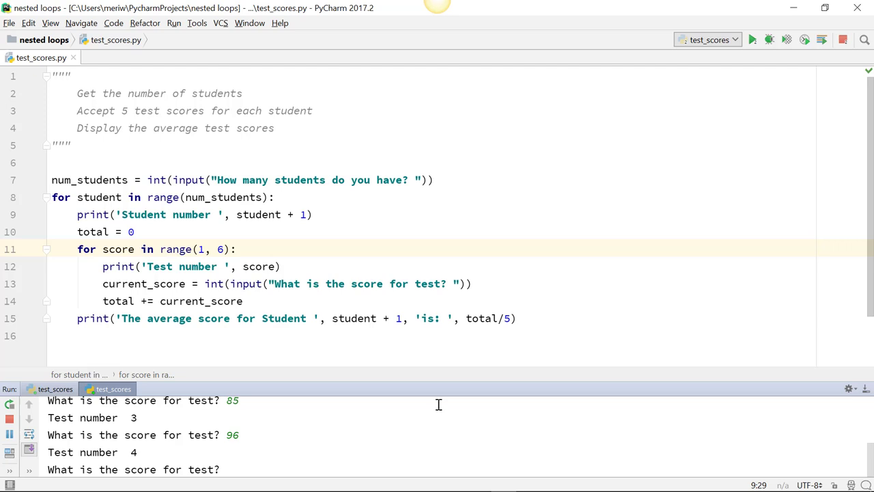
{"action": "mouse_move", "coordinate": [428, 326]}
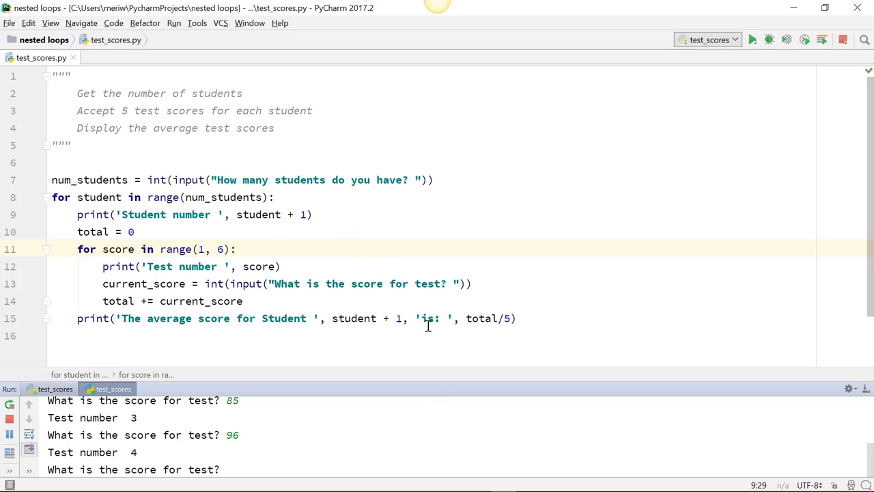
{"action": "mouse_move", "coordinate": [346, 312]}
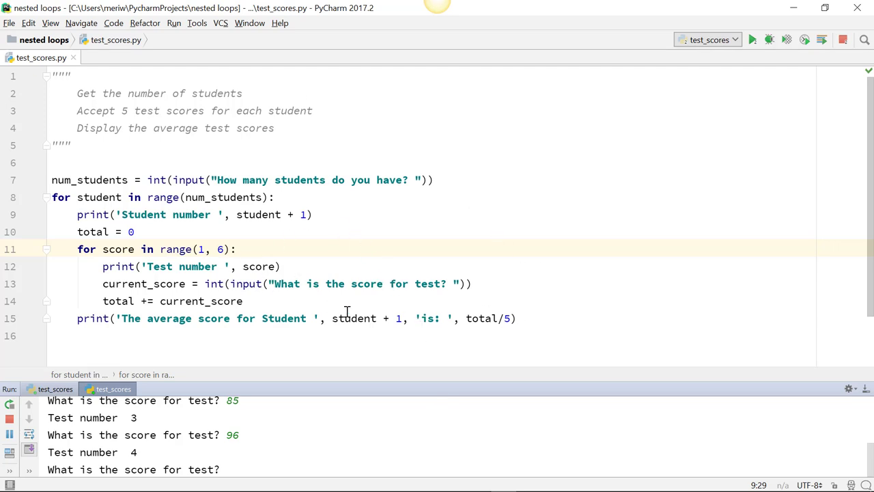